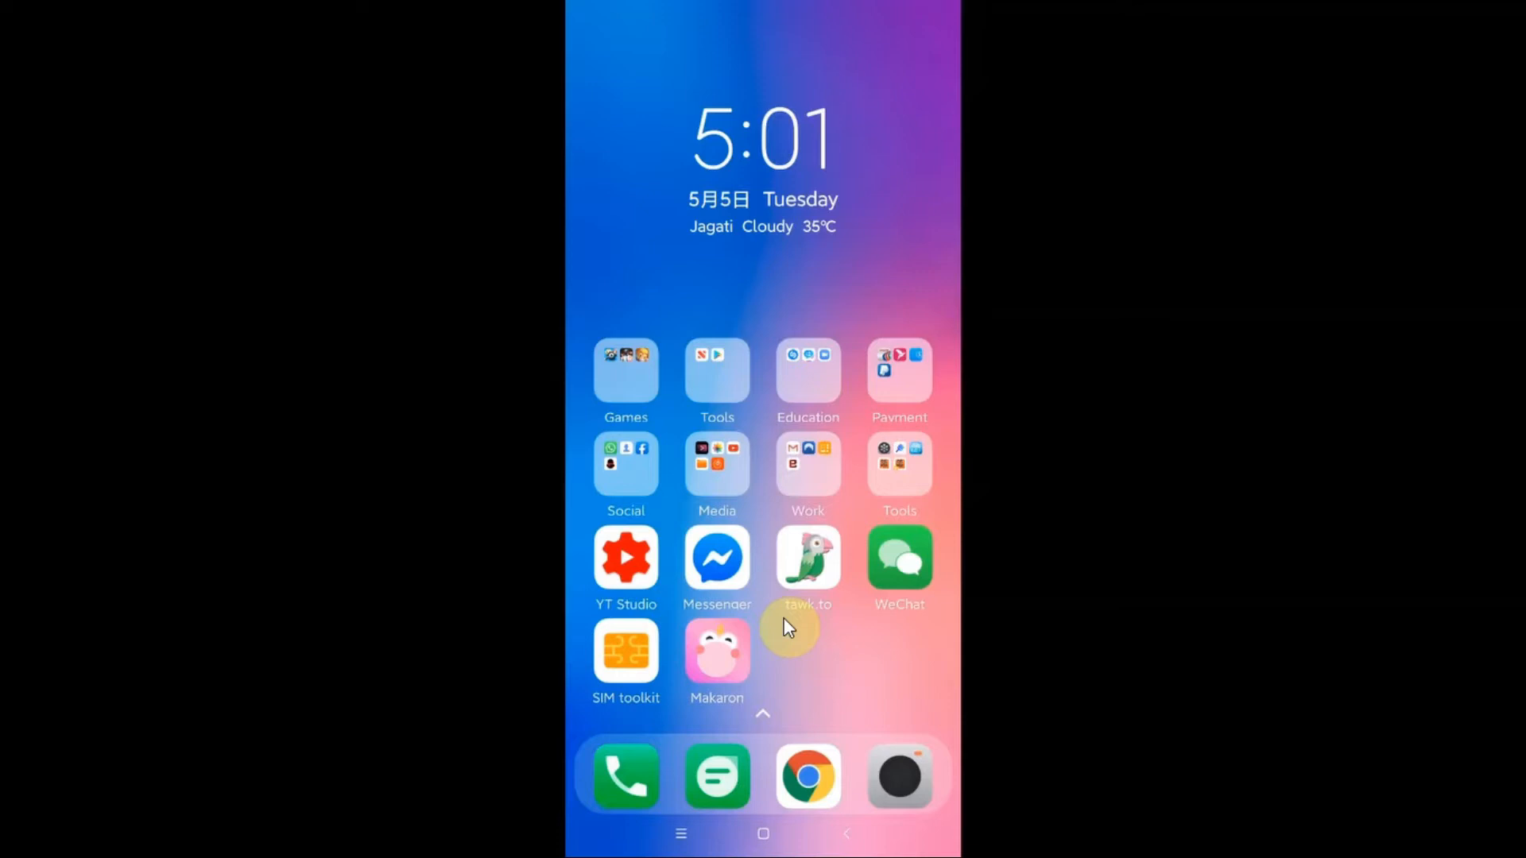
# Step: Launch the phone's Settings app from the home screen
pyautogui.click(808, 559)
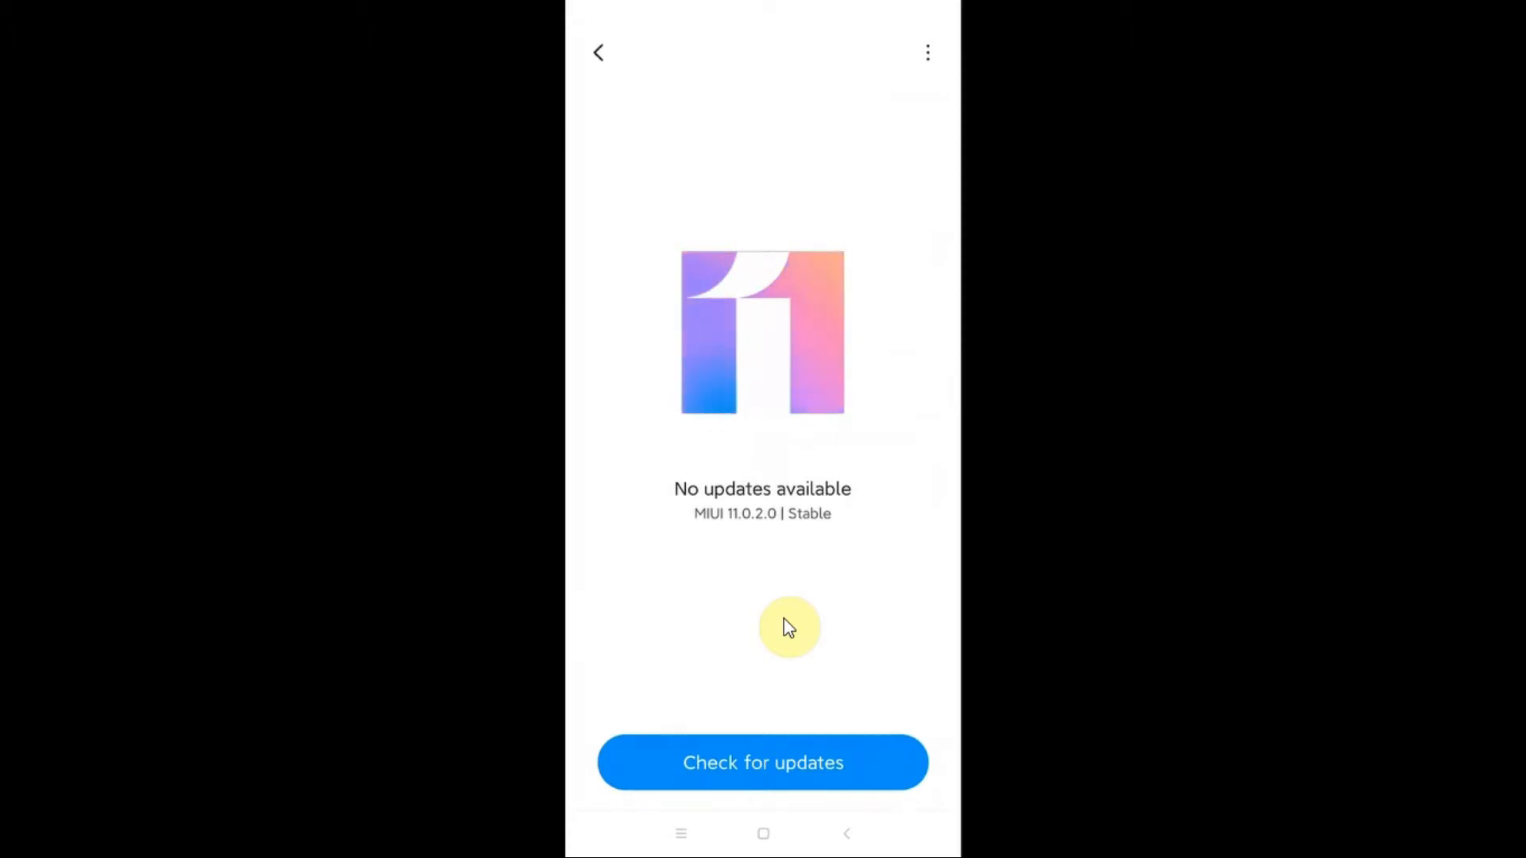
# Step: Back out of the system update page toward the Settings list
pyautogui.click(598, 51)
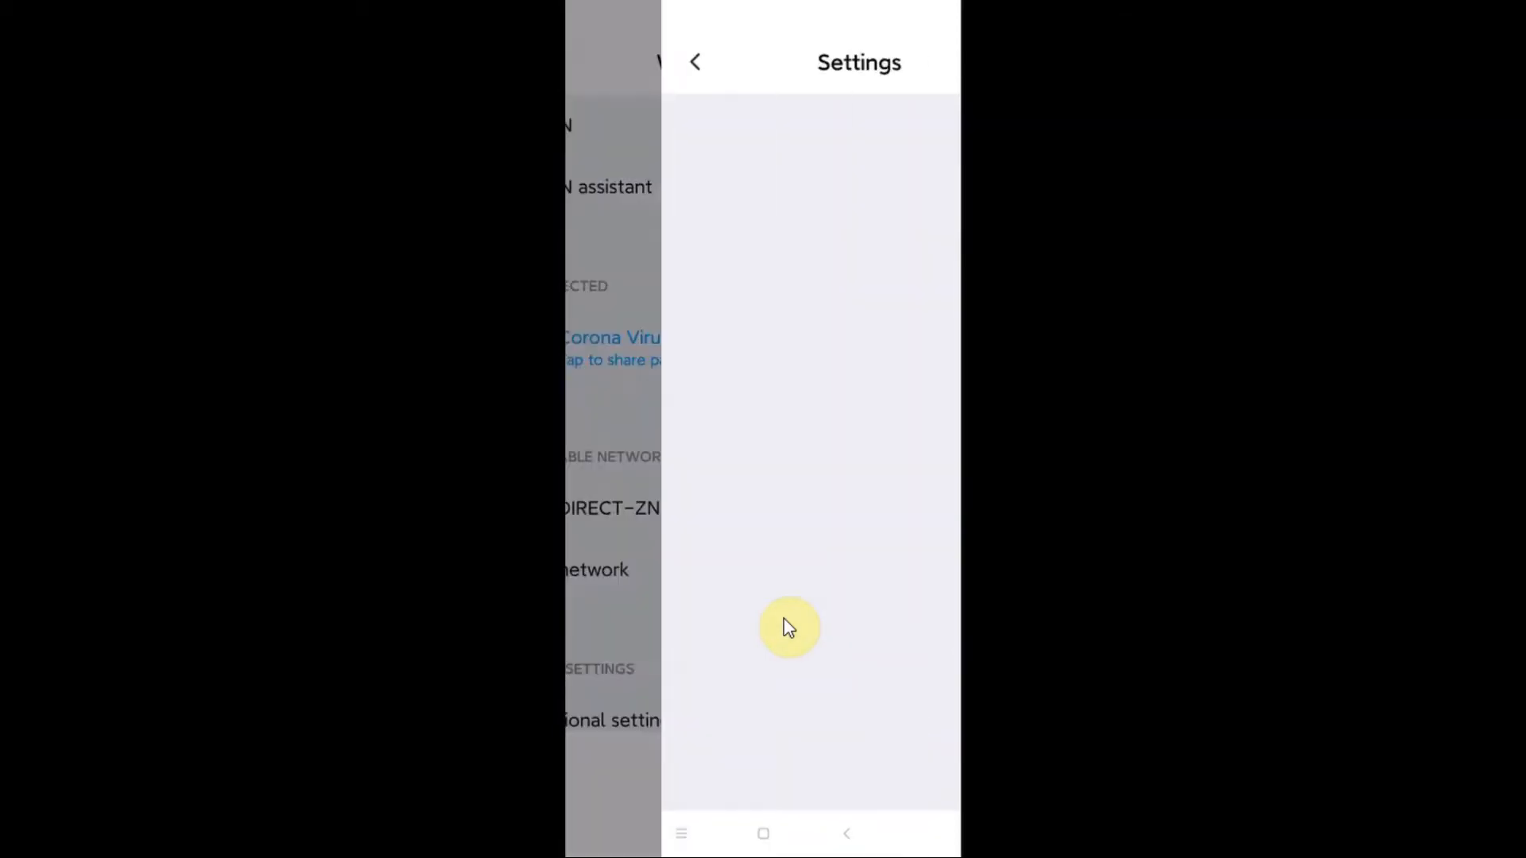
# Step: Switch the connected network's IP settings to Static (IP 192.168.0.40, gateway 192.168.0.1, prefix 24)
pyautogui.click(610, 348)
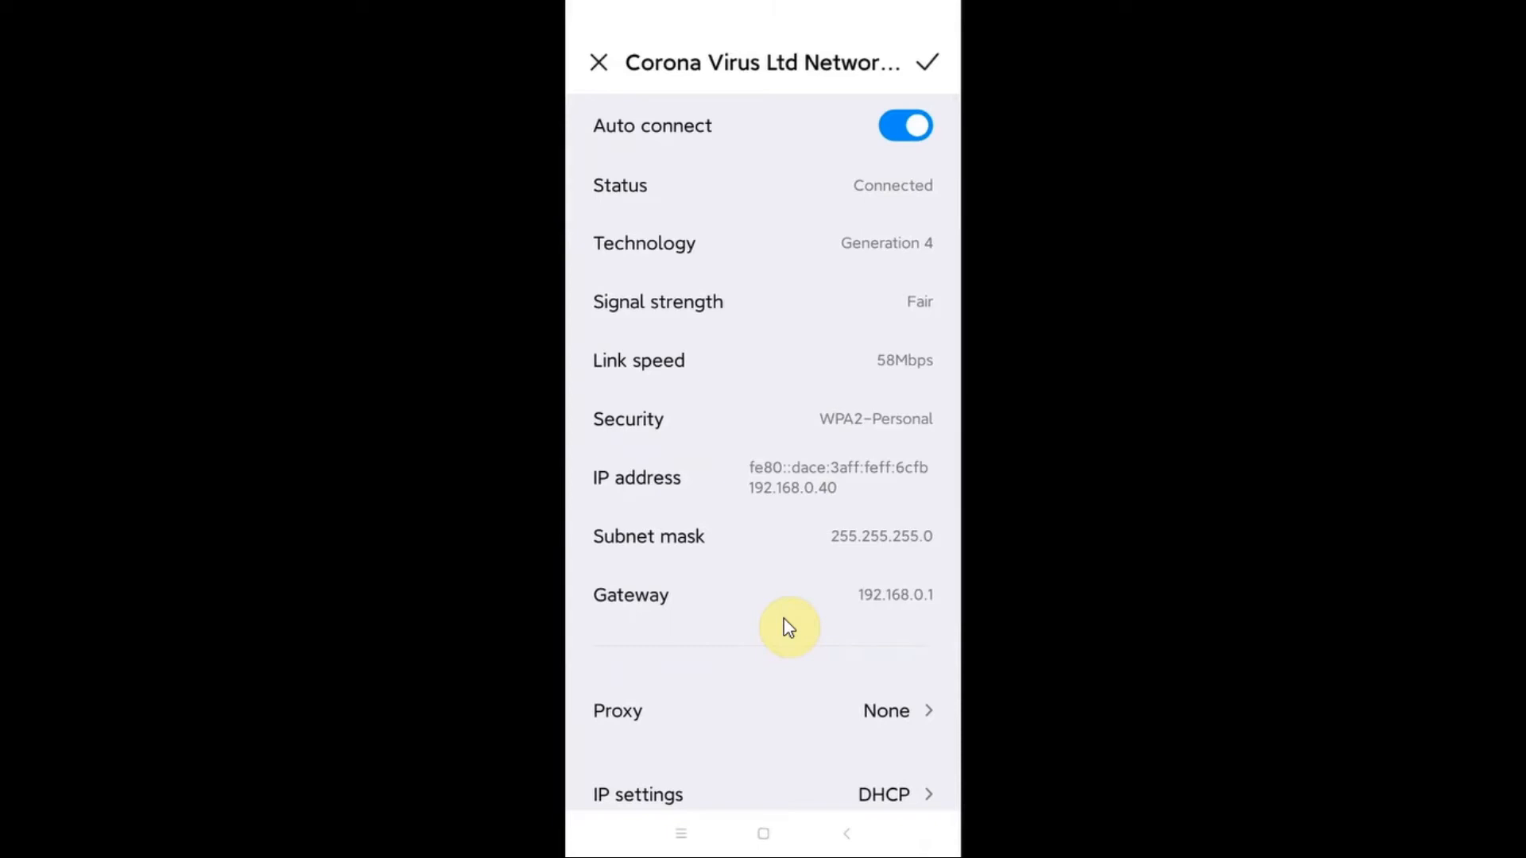
pyautogui.scroll(3)
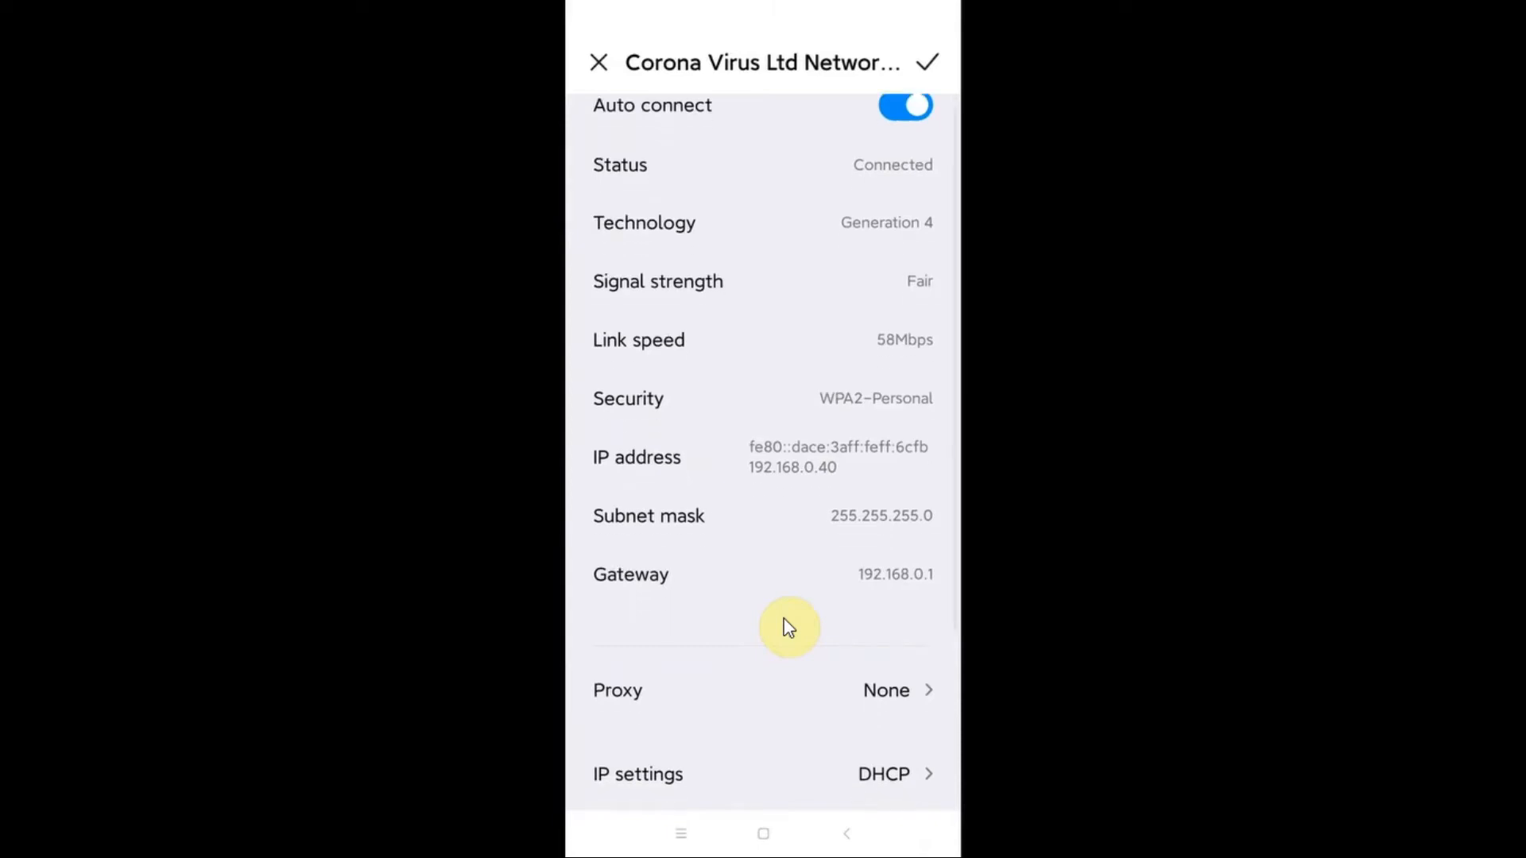
pyautogui.scroll(-3)
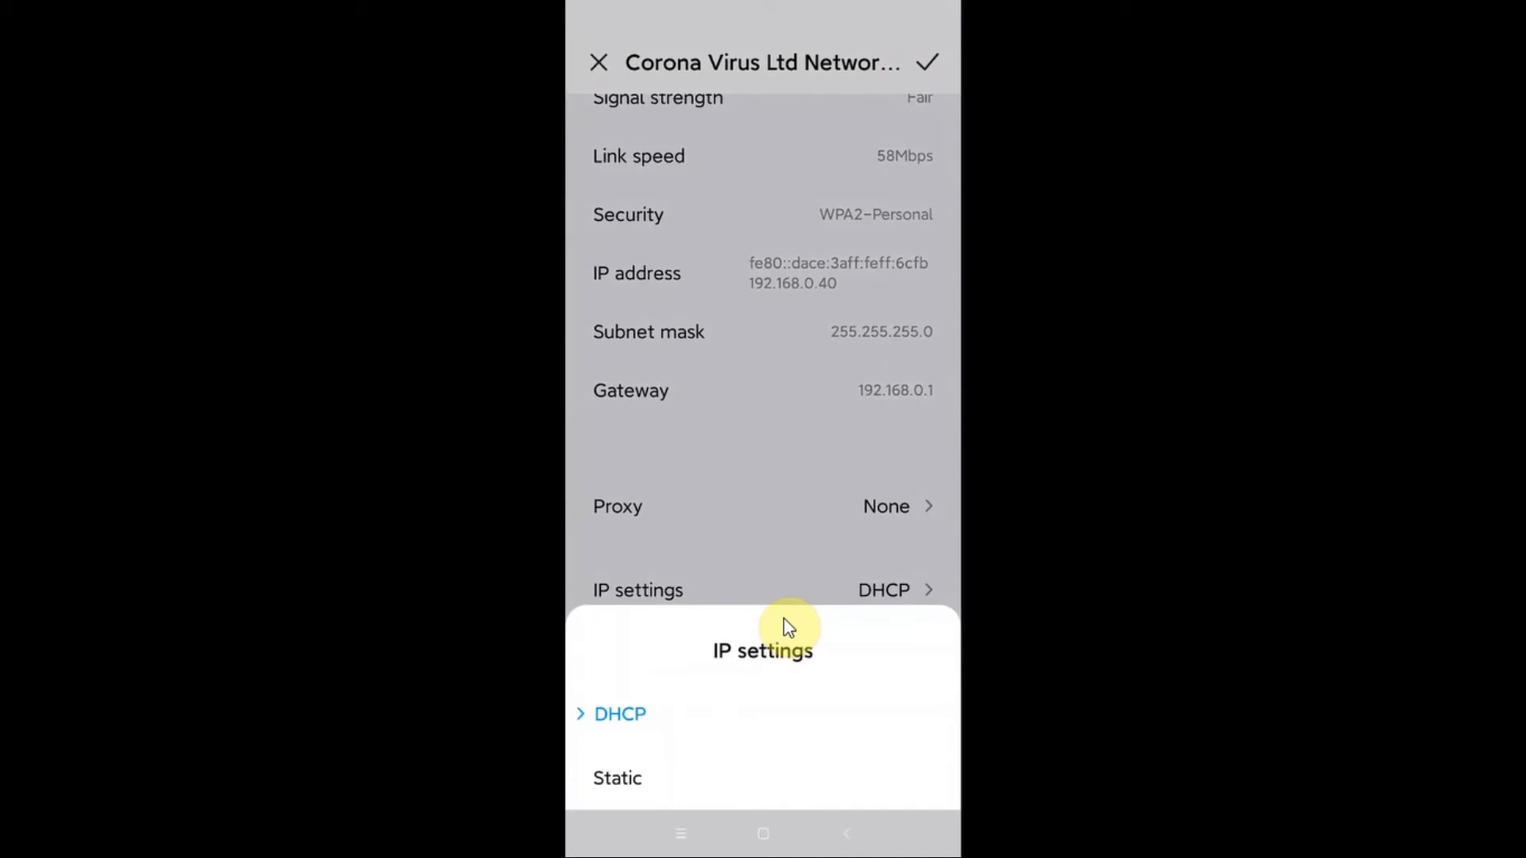
pyautogui.click(617, 778)
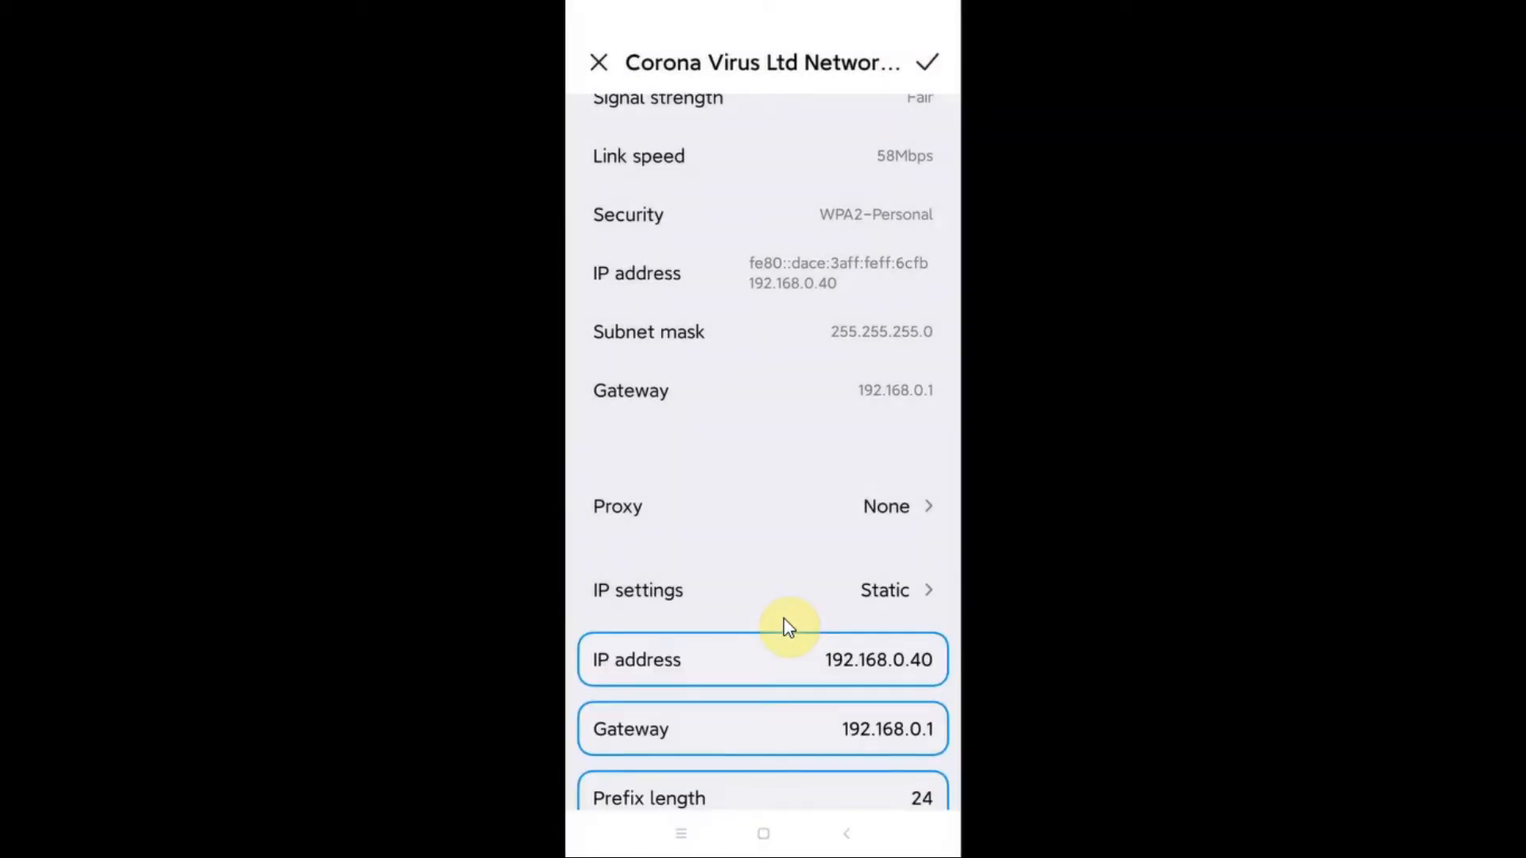
pyautogui.scroll(-3)
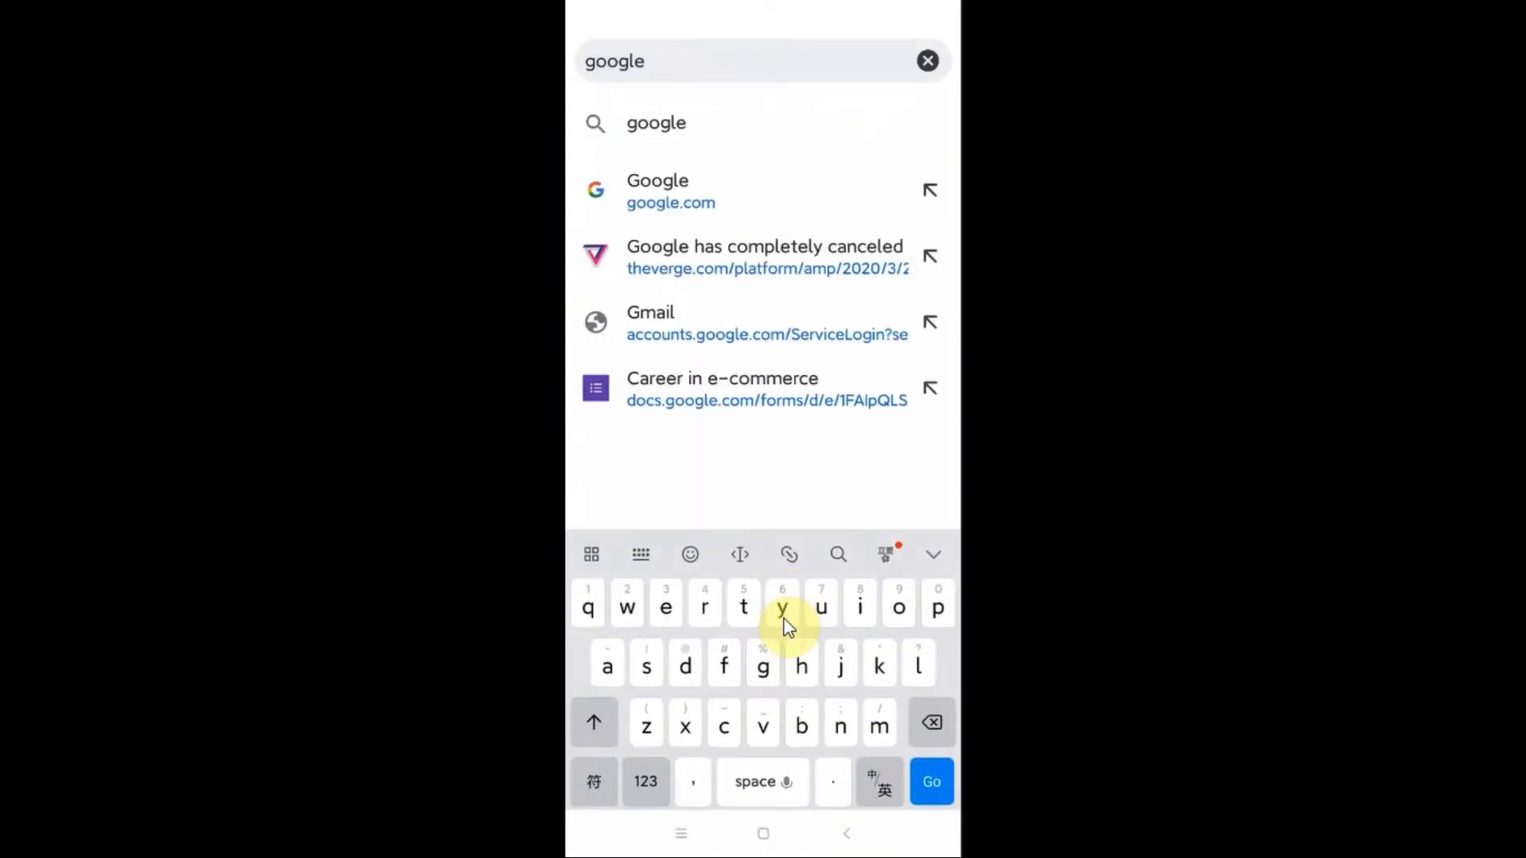
# Step: Search 'google public dns' and load the Public DNS | Google Developers result
pyautogui.write('public dns')
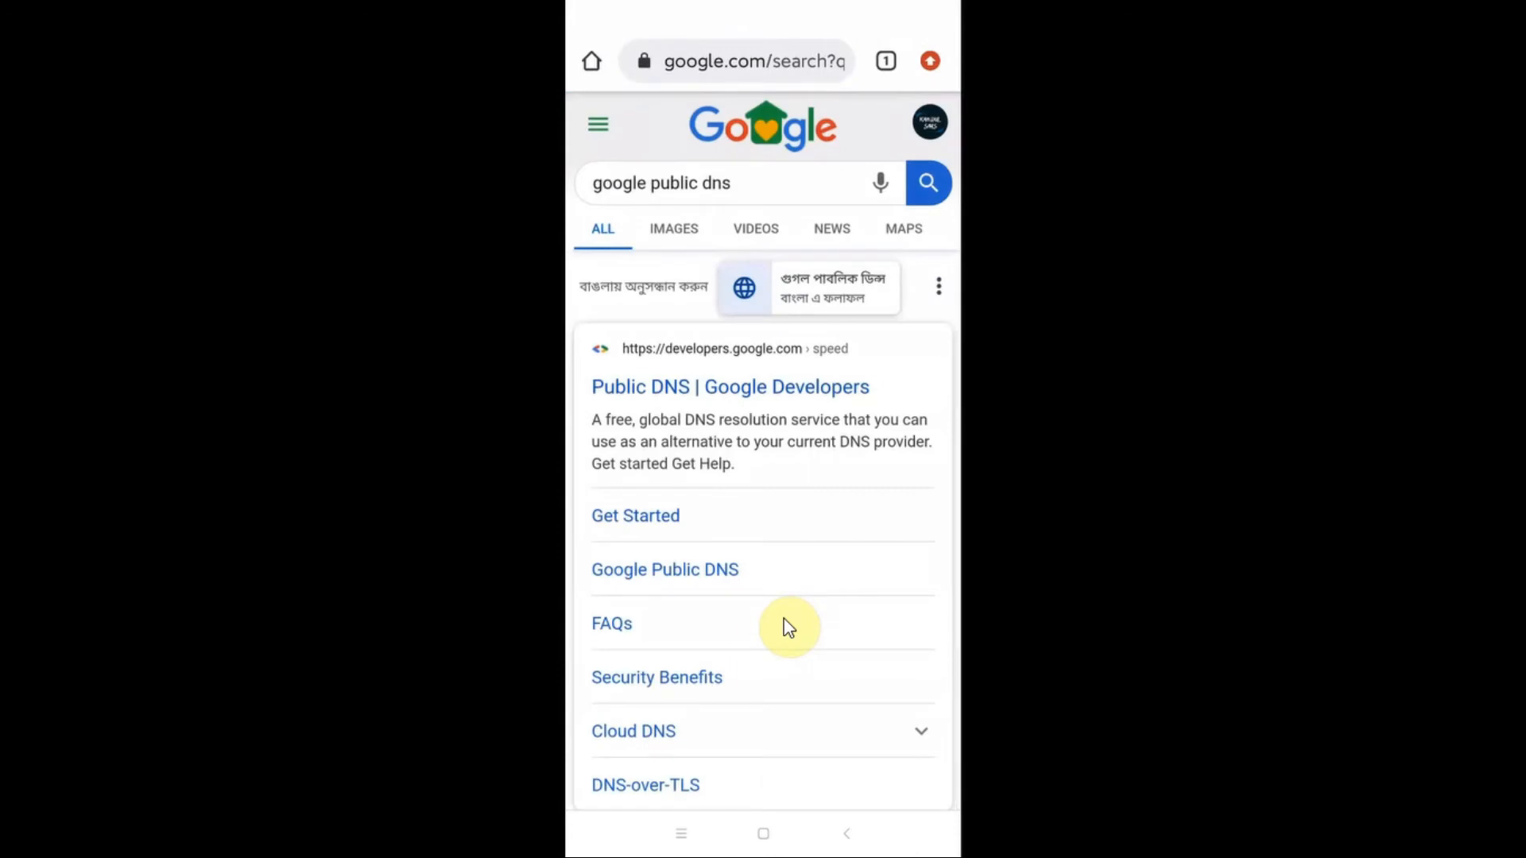
pyautogui.click(730, 386)
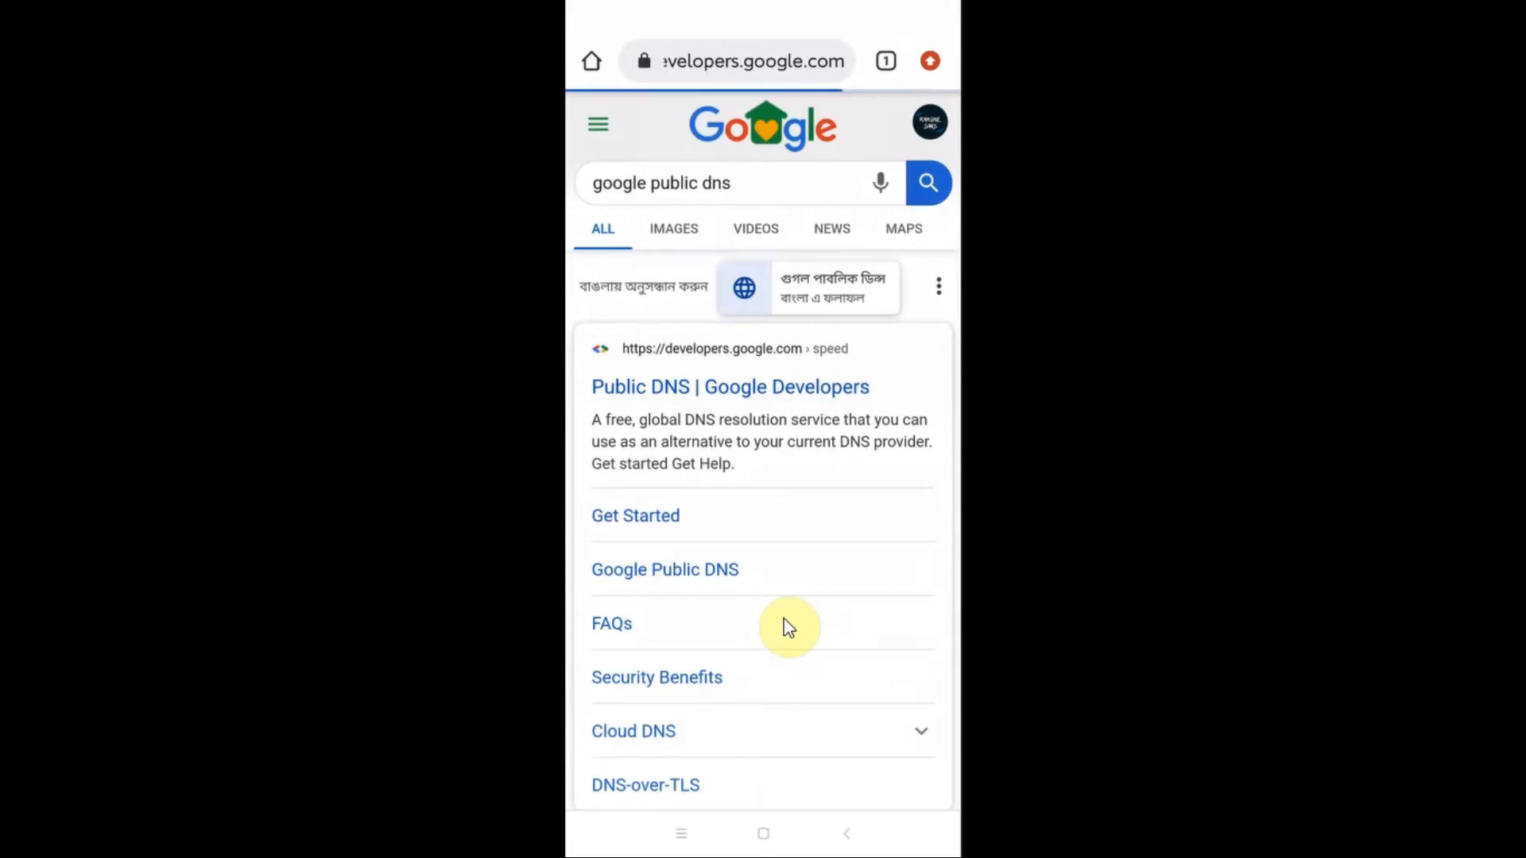
pyautogui.click(730, 386)
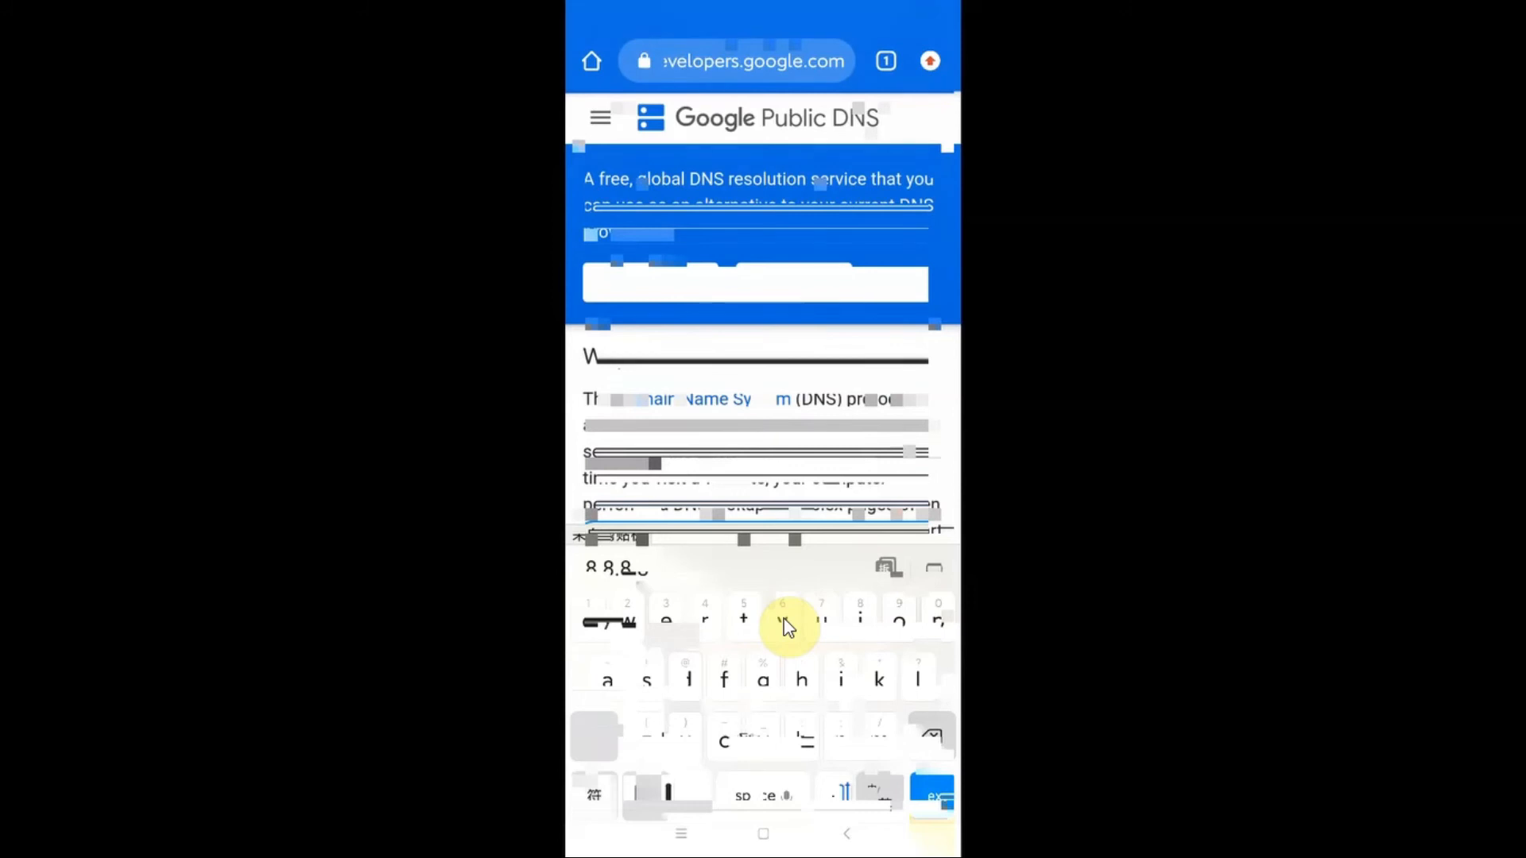
# Step: Leave the WLAN page and return to the home screen
pyautogui.click(684, 678)
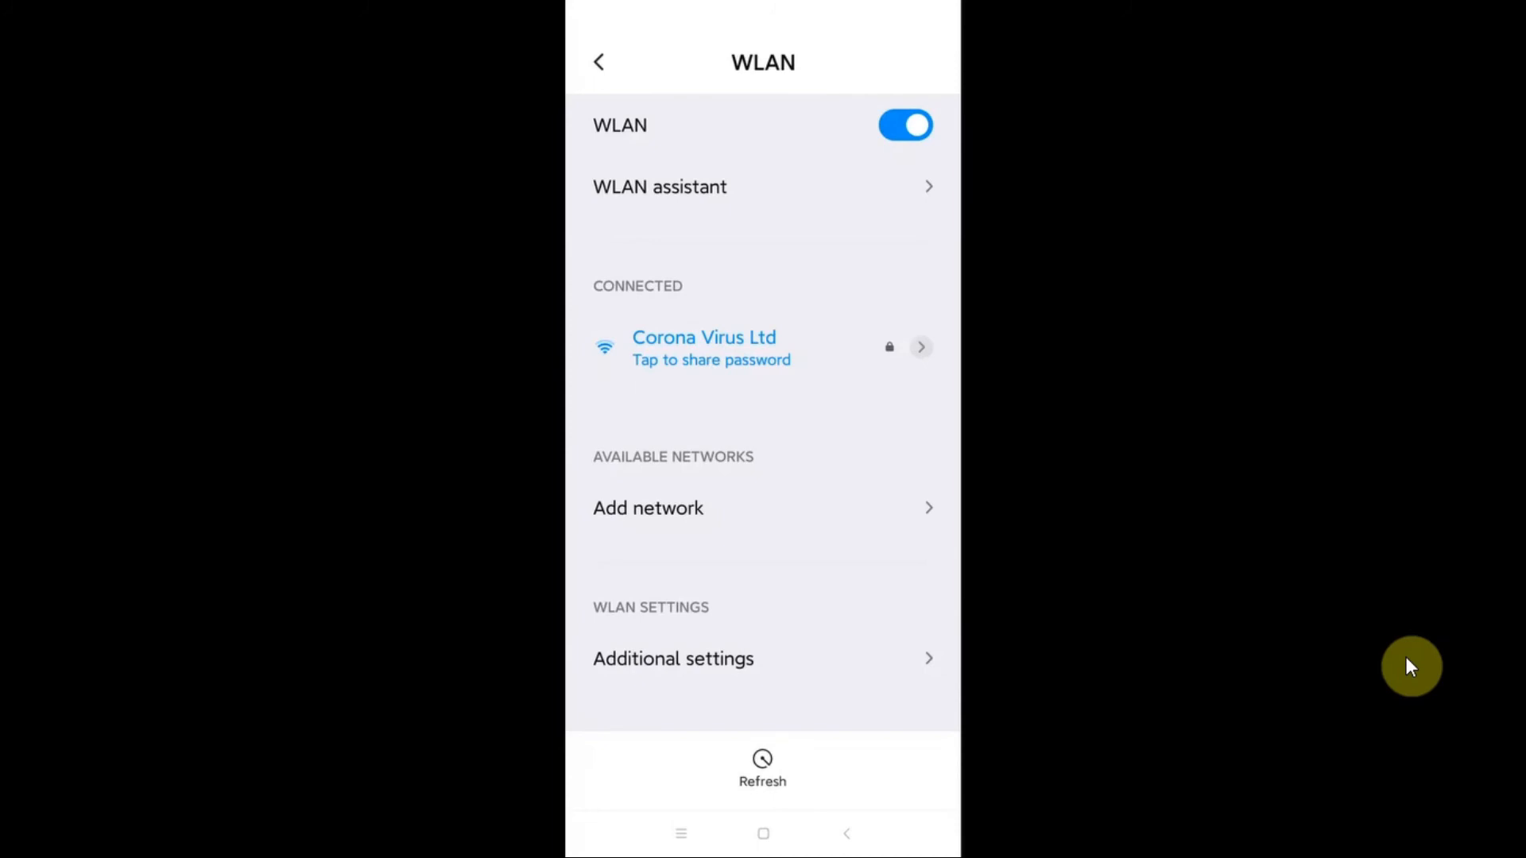
pyautogui.click(763, 835)
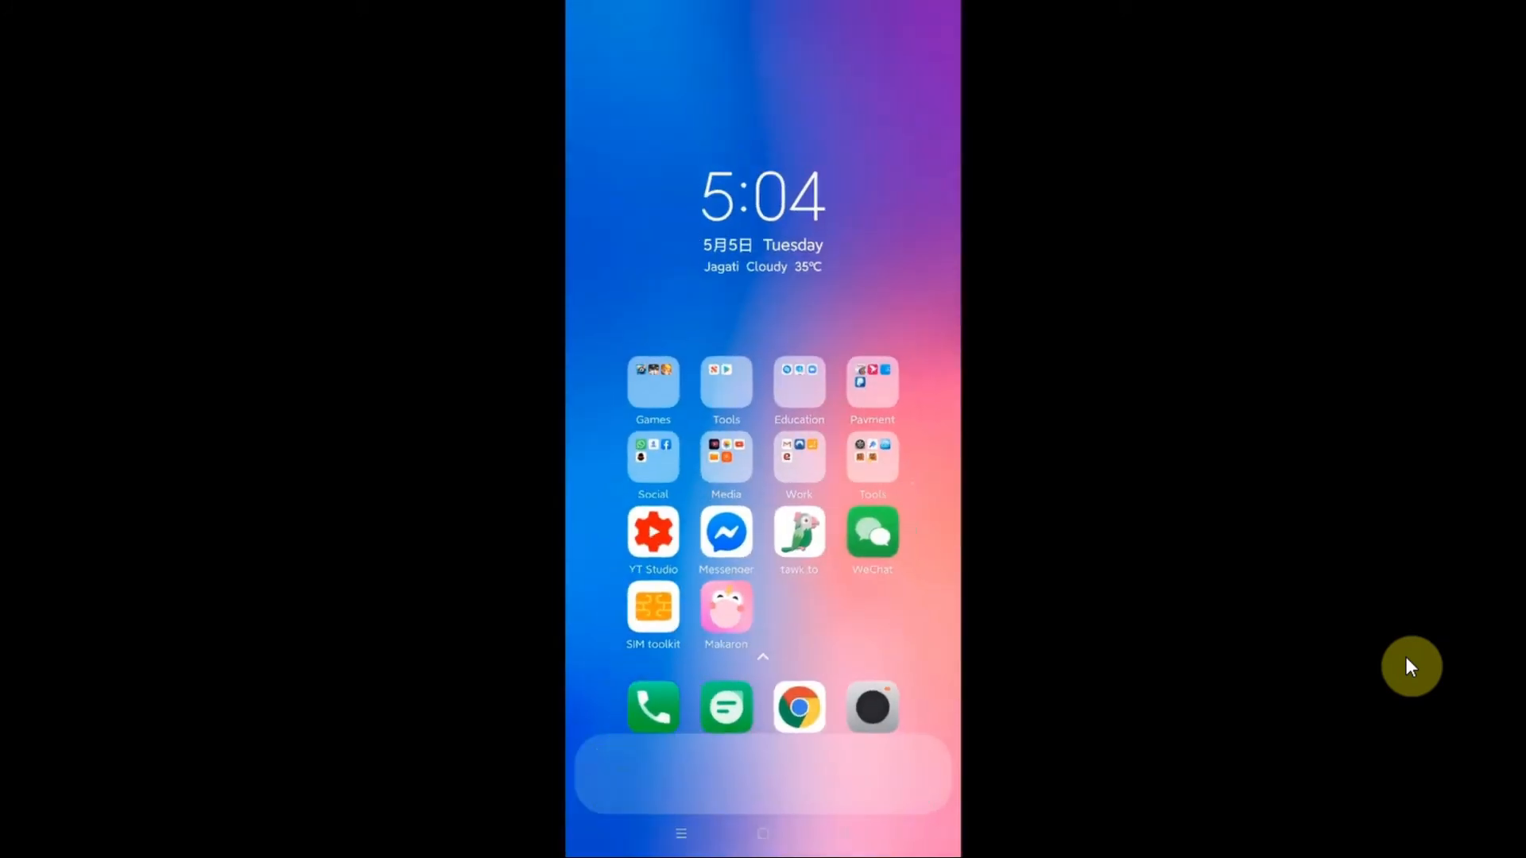
# Step: Launch Chrome, load google.com and rerun the 'google public dns' search from history
pyautogui.click(798, 707)
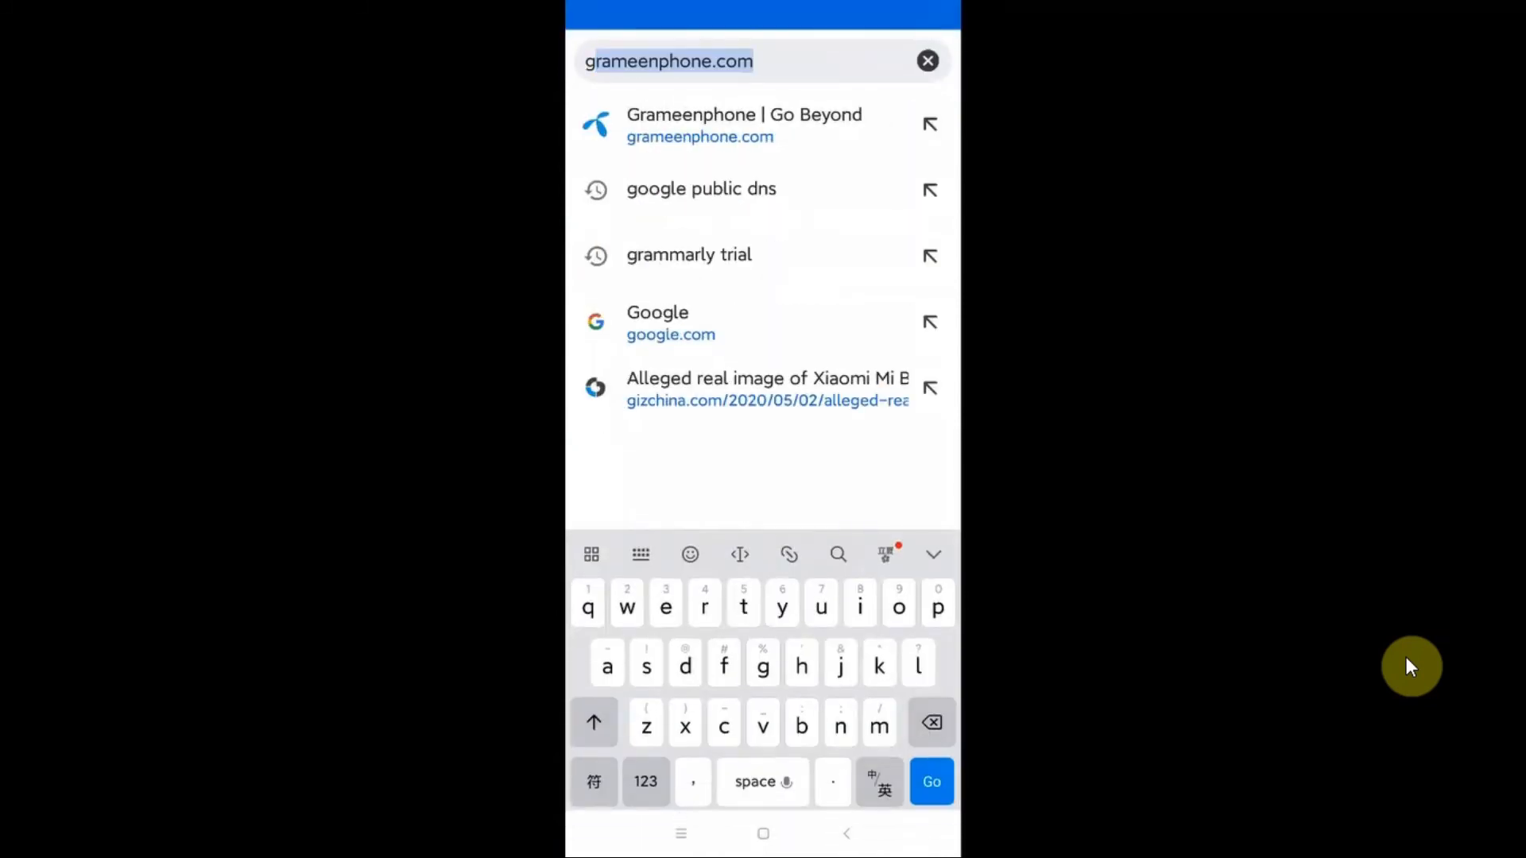
pyautogui.click(671, 323)
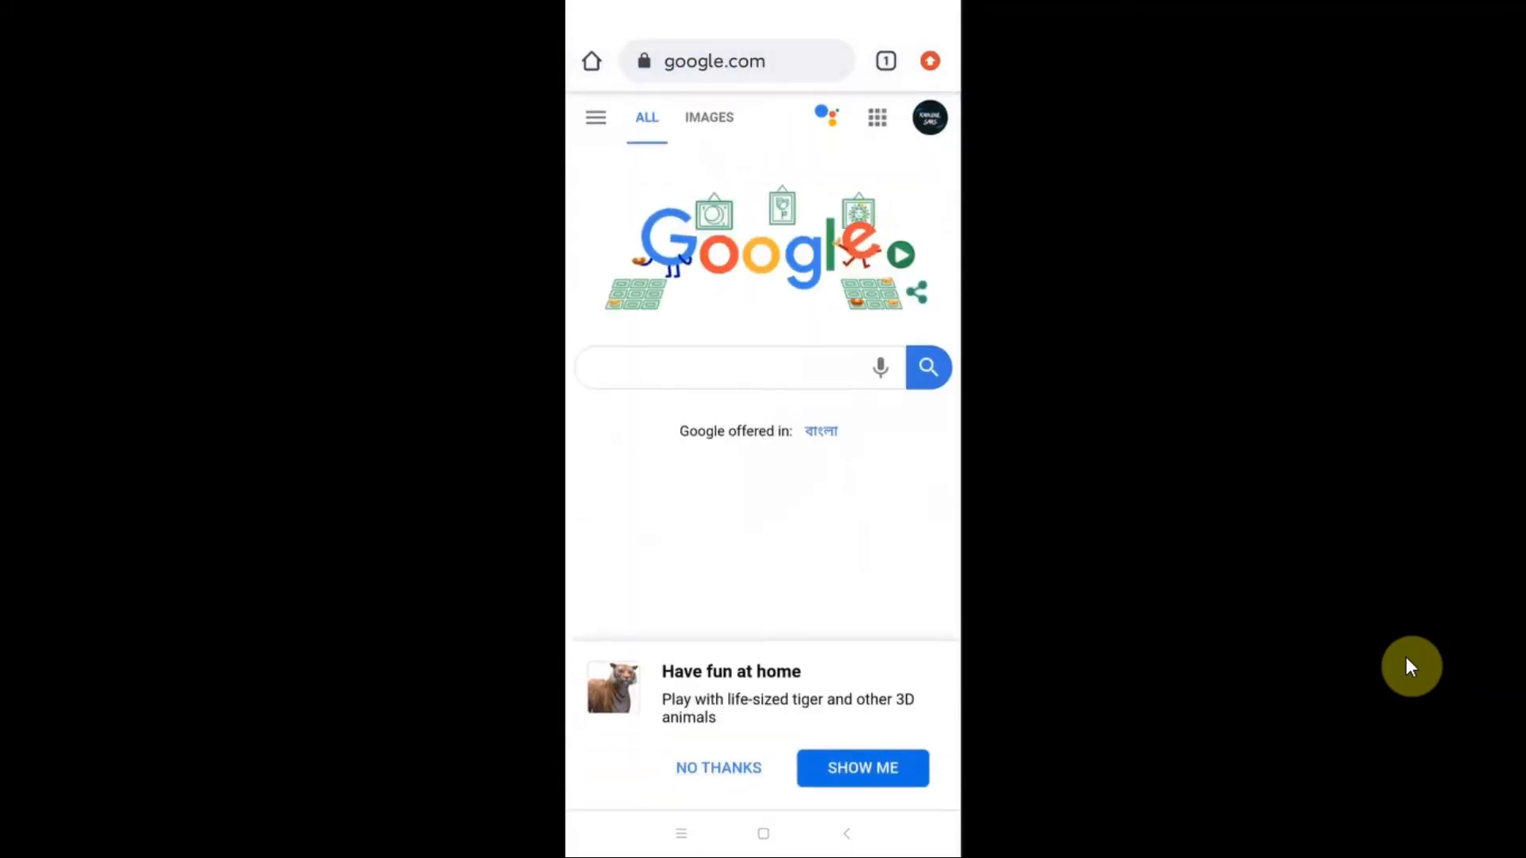
pyautogui.click(734, 367)
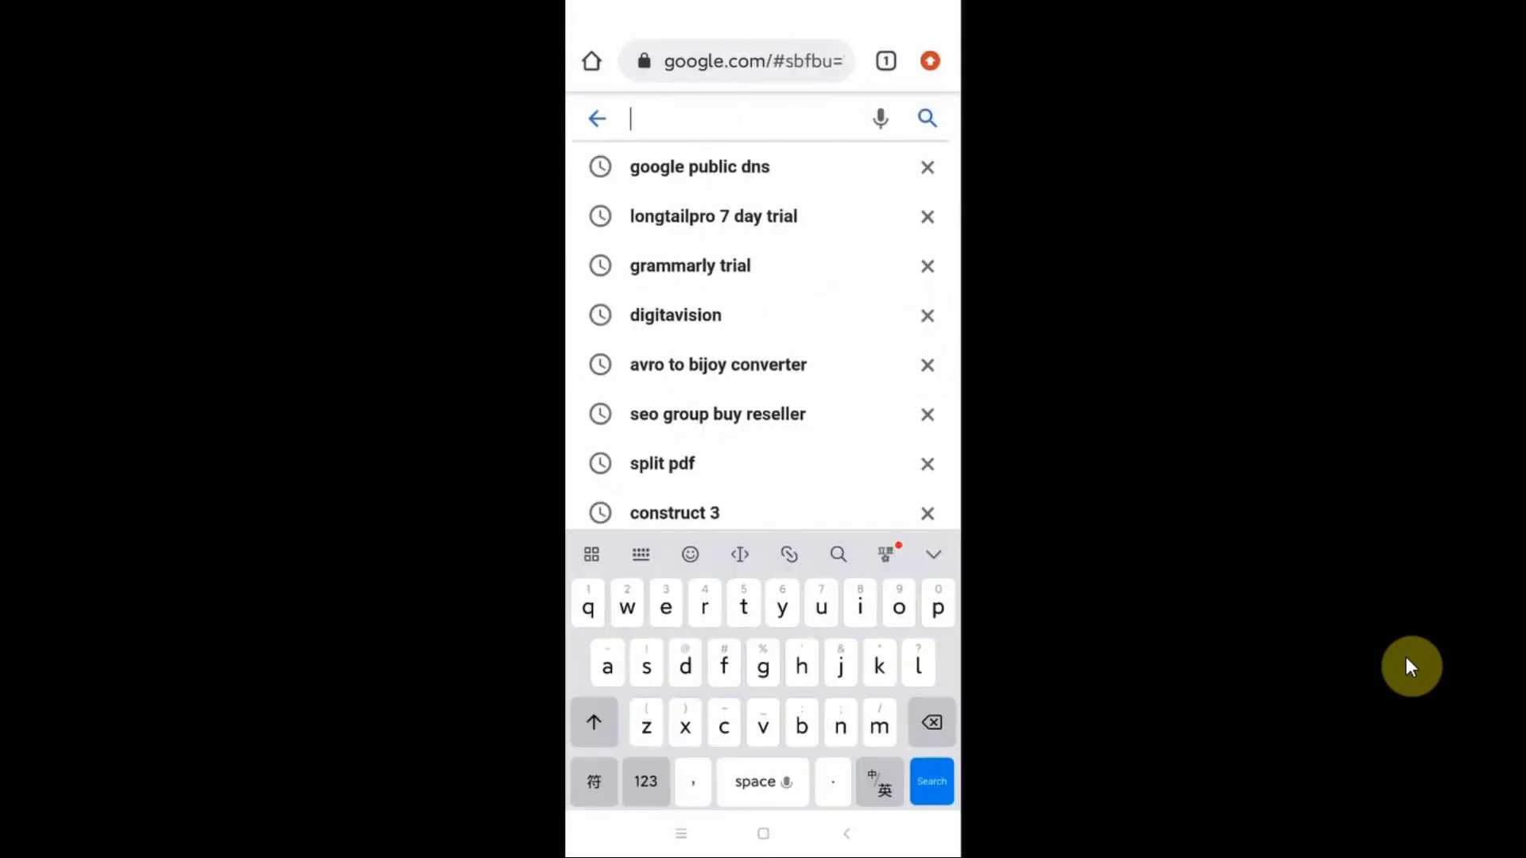
pyautogui.click(700, 167)
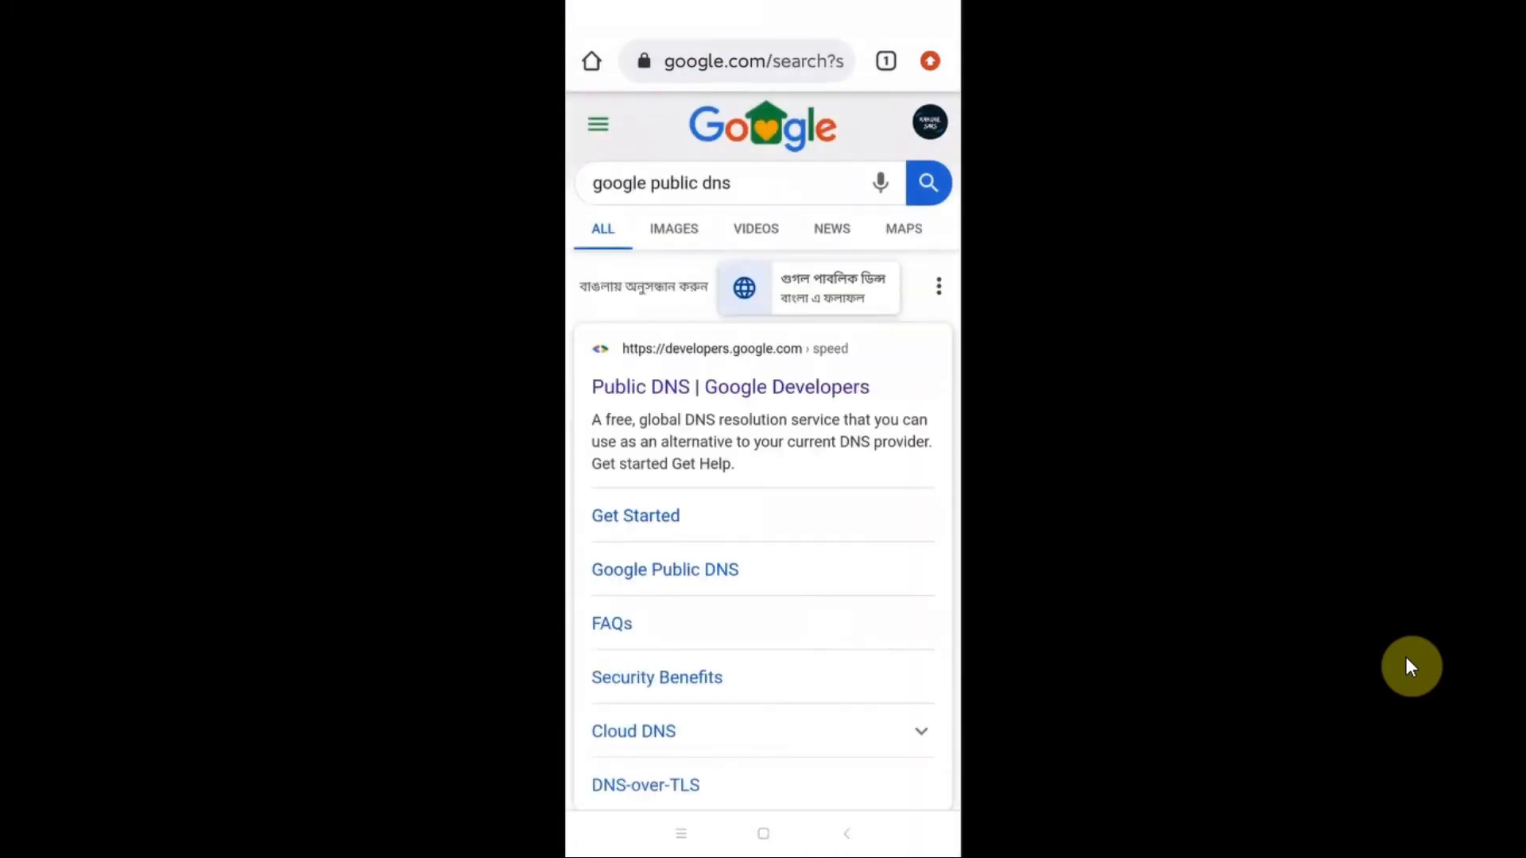